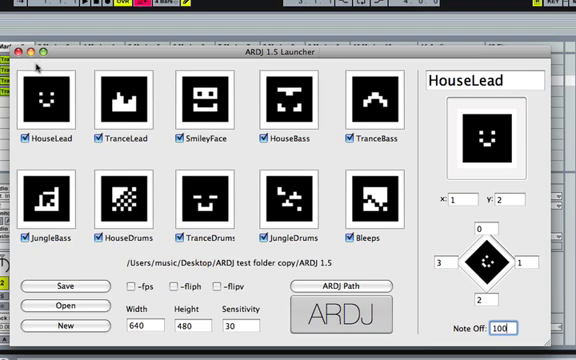
Step: Accept the DVC camera source so the live camera view appears above the marker grid
click(132, 110)
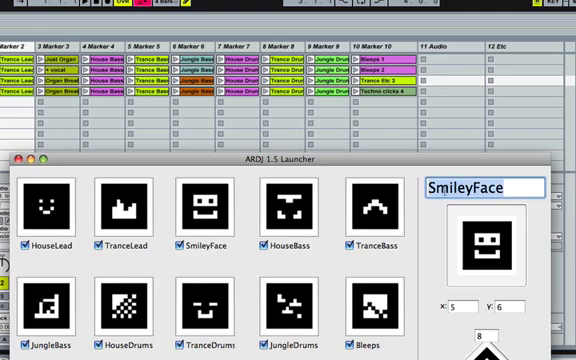
triple_click(484, 186)
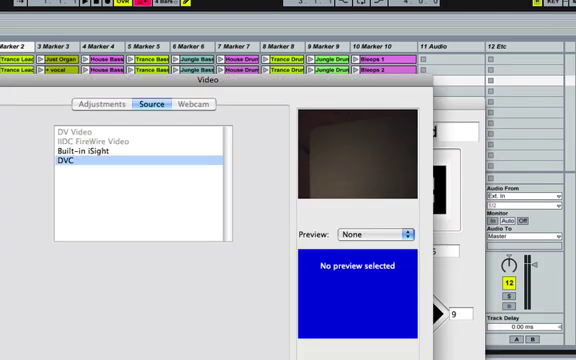
mouse_move(314, 102)
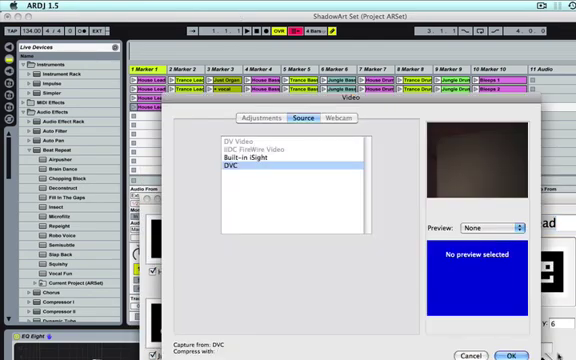
click(512, 326)
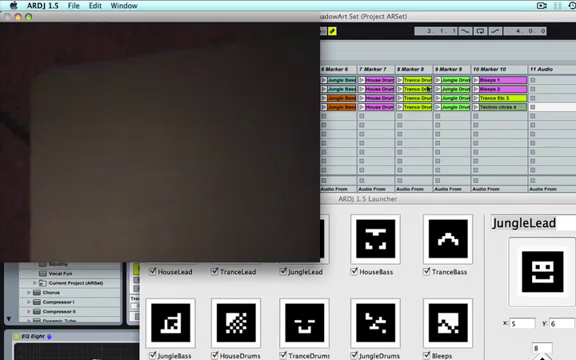